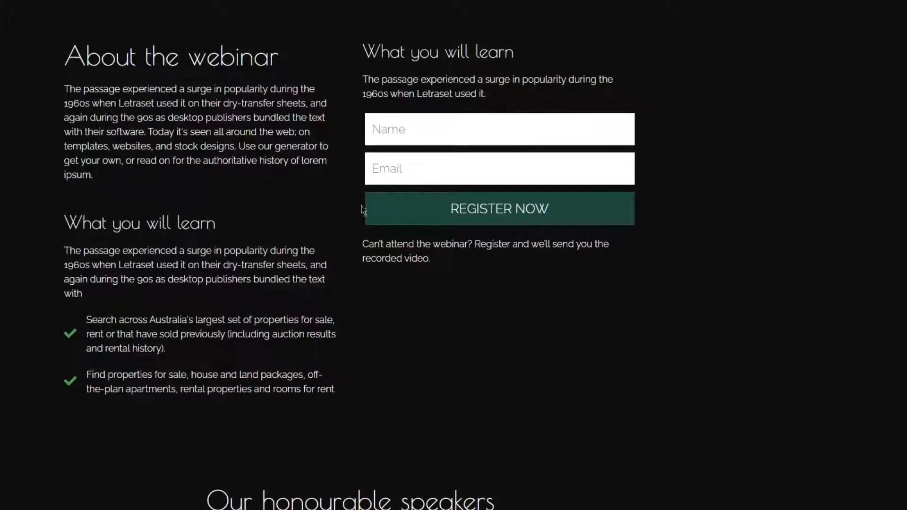
Step: Jump to the Speakers section in the finished page preview, then reach the WordPress dashboard
scroll(up, 3)
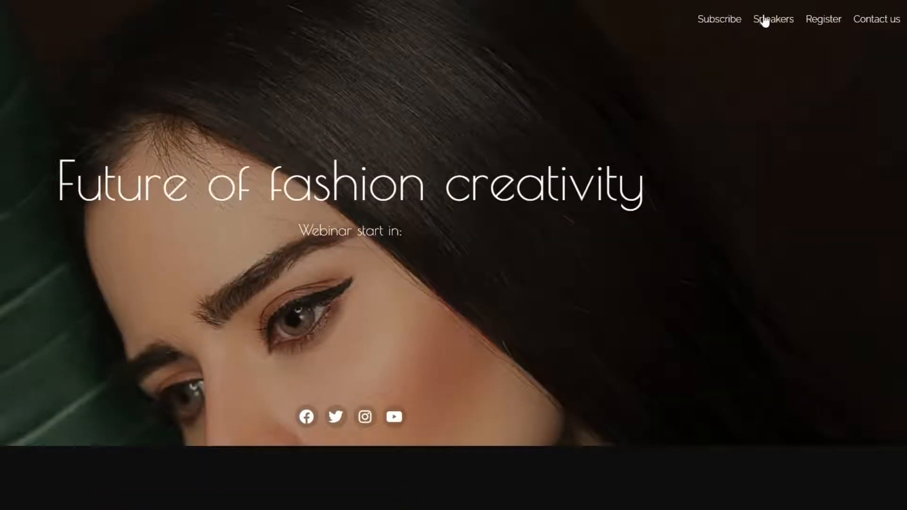
click(772, 19)
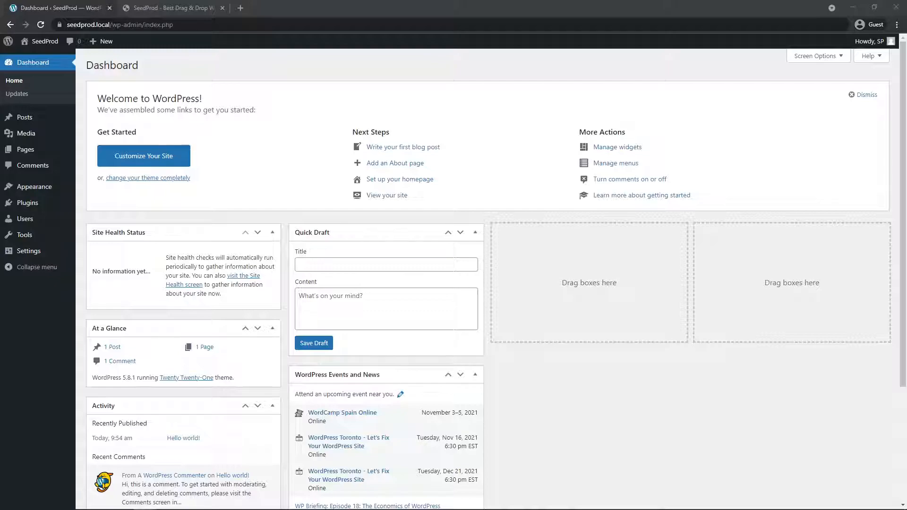
Step: Sign into seedprod.com and download the Landing Page Pro 6.7.3 zip from Downloads
click(171, 9)
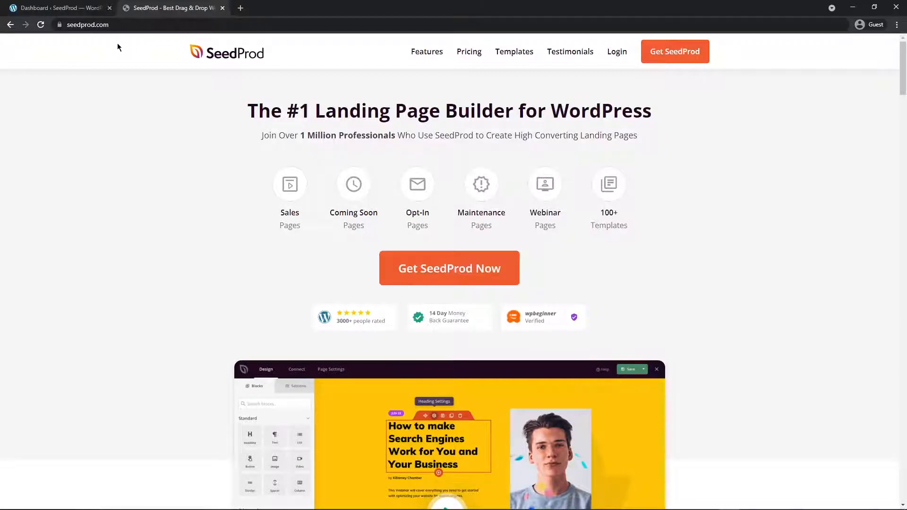
mouse_move(187, 168)
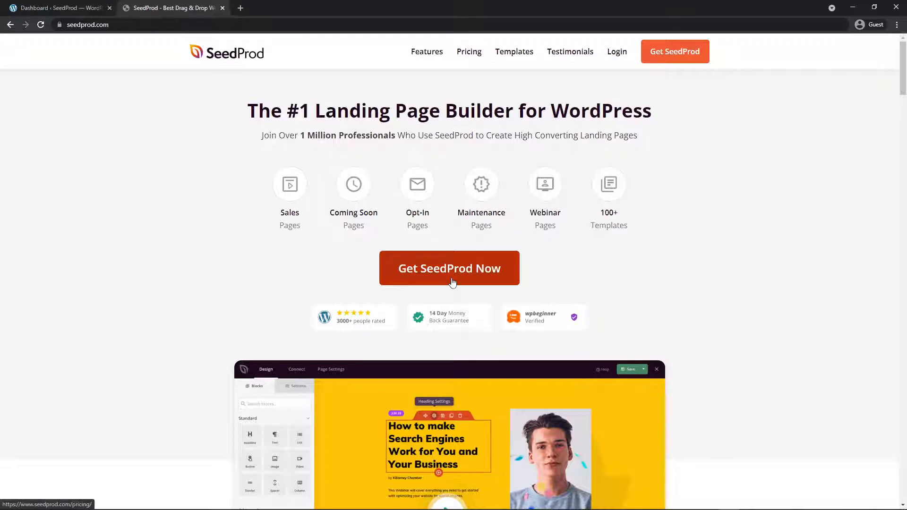
mouse_move(458, 279)
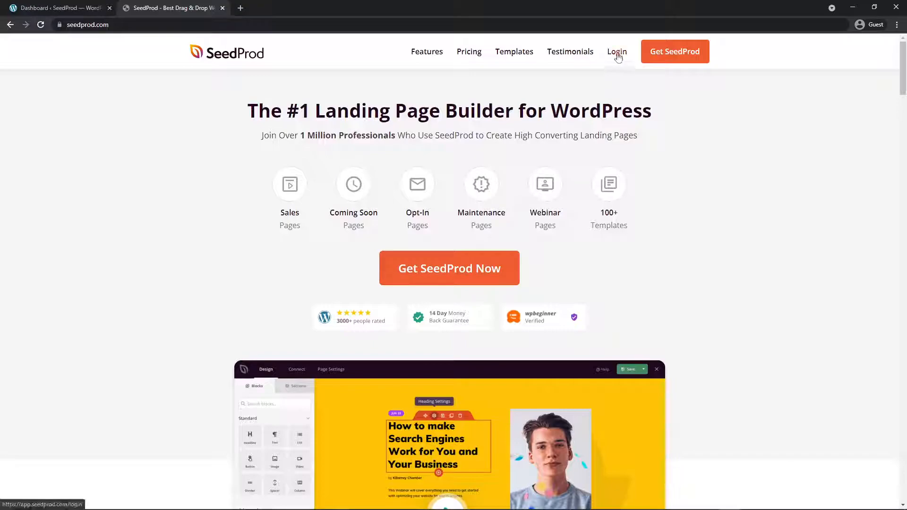
click(617, 51)
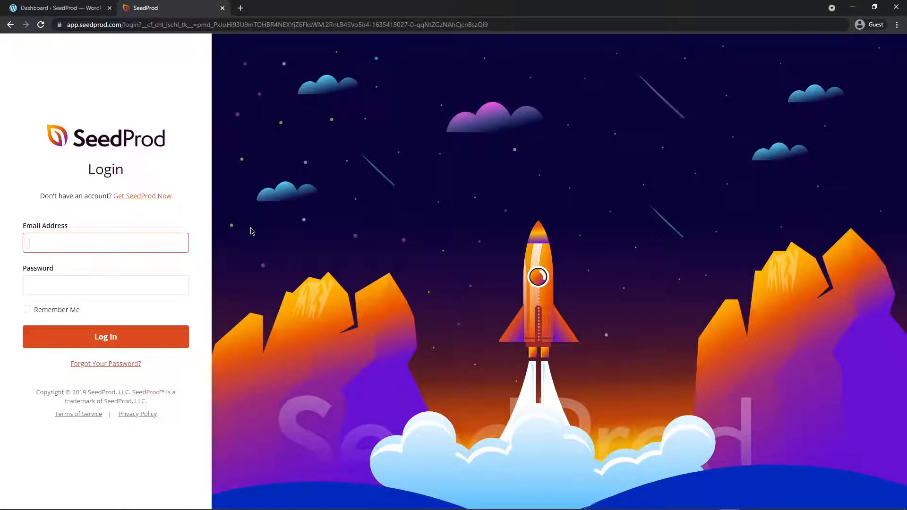
mouse_move(247, 256)
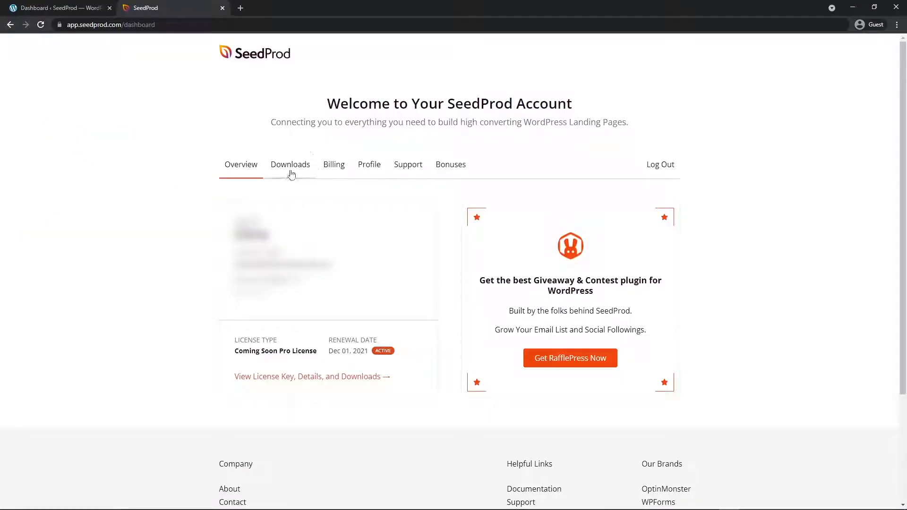
click(290, 164)
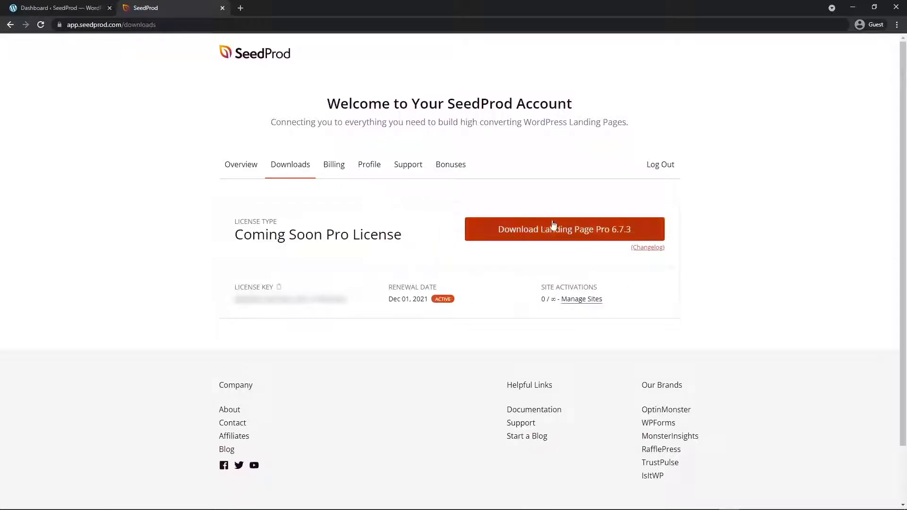
click(563, 228)
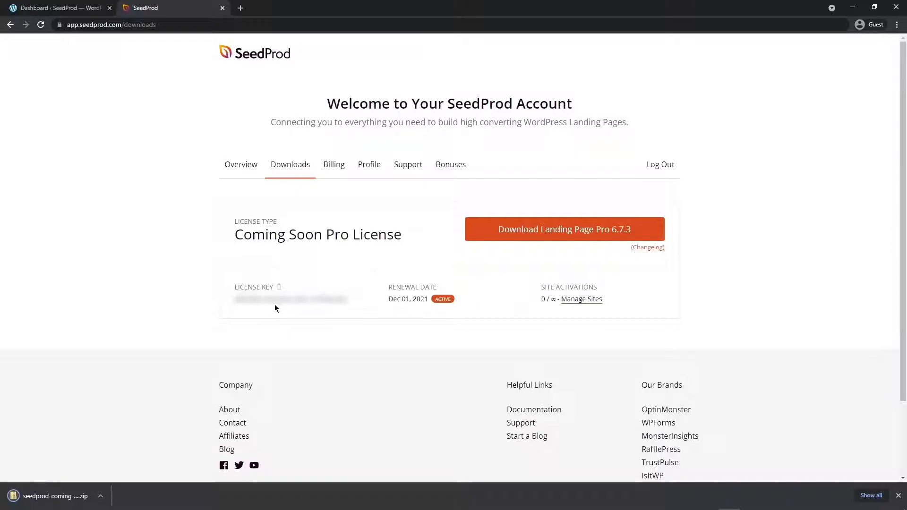
mouse_move(218, 143)
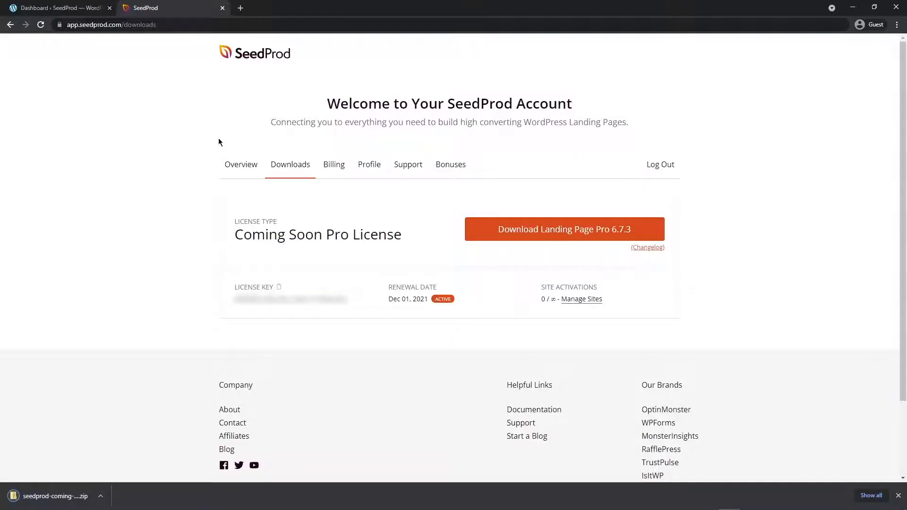
Step: Upload the SeedProd zip in WordPress Plugins, install it and activate it
click(55, 8)
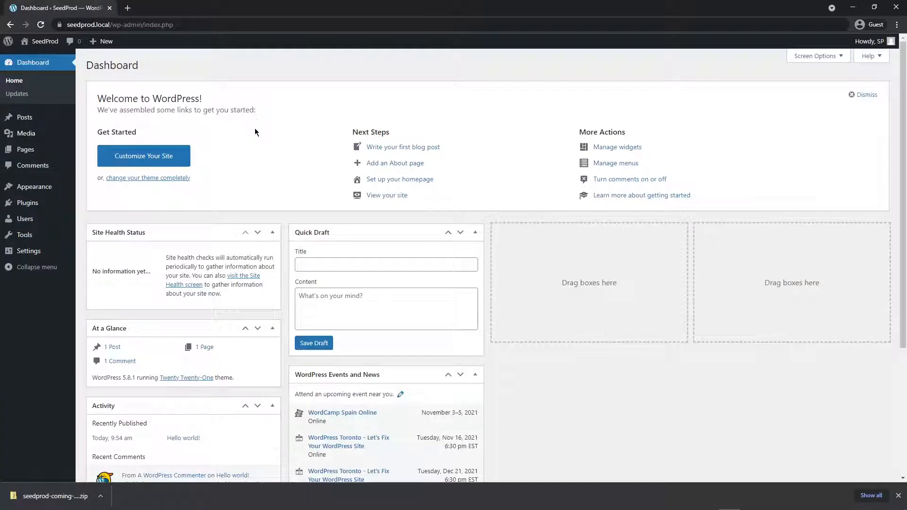
mouse_move(27, 202)
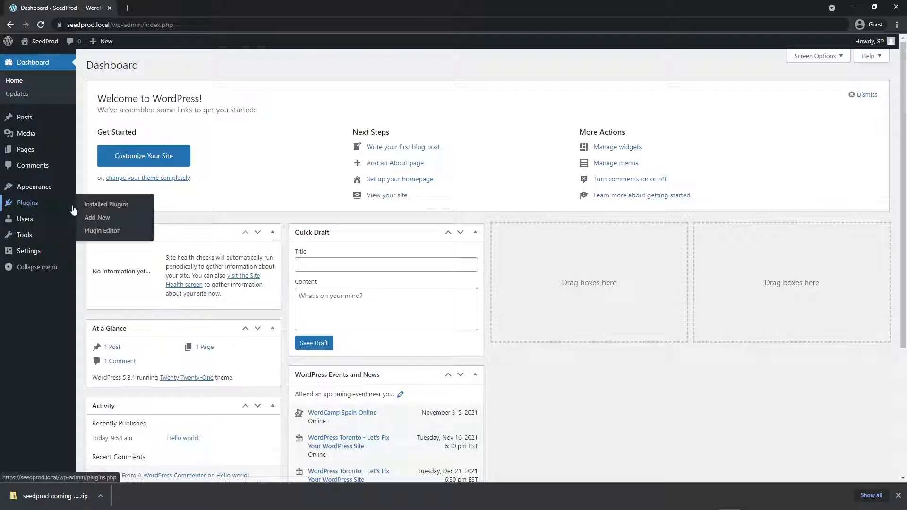
click(98, 218)
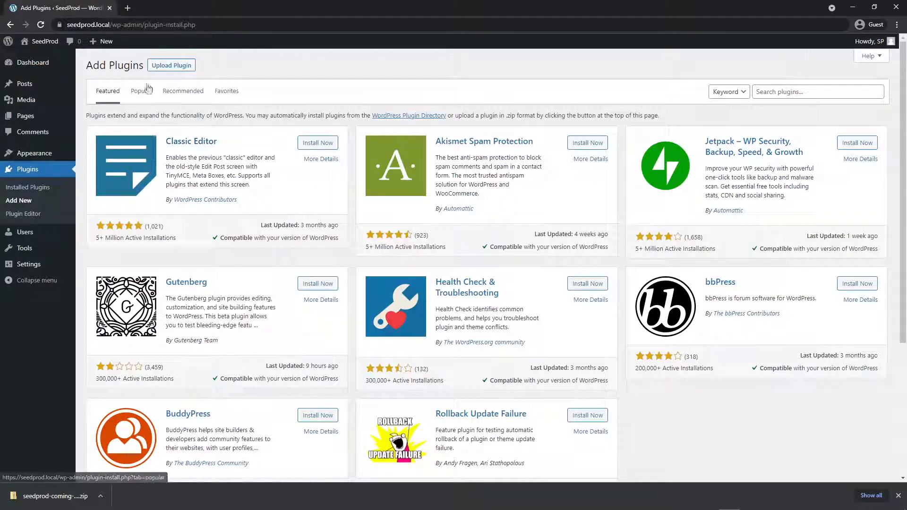
click(171, 66)
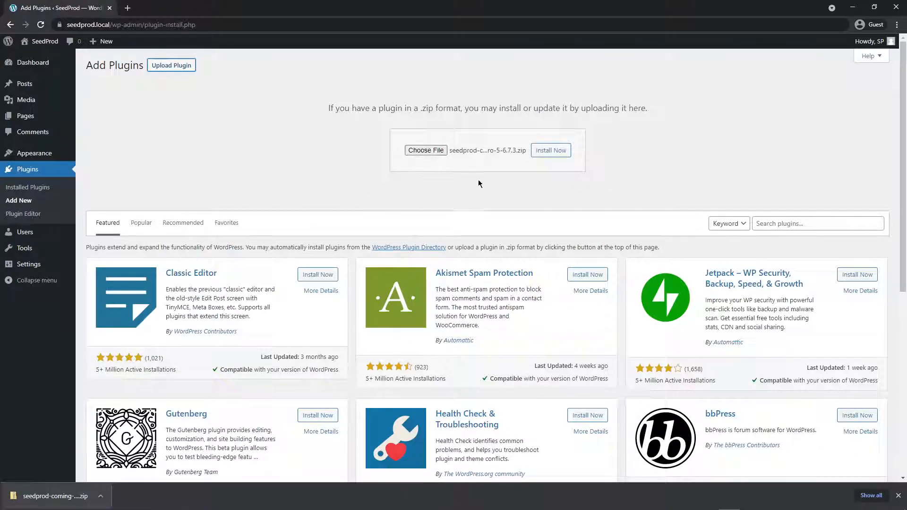
click(550, 150)
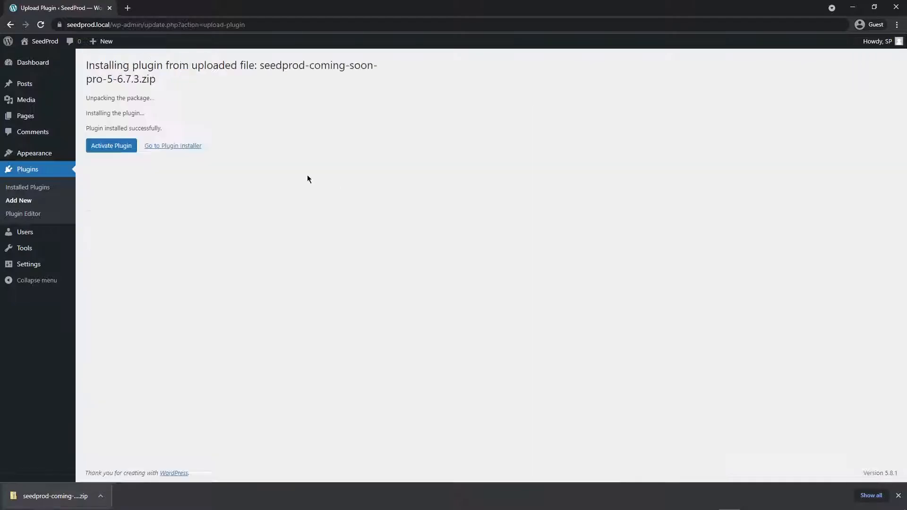
click(111, 145)
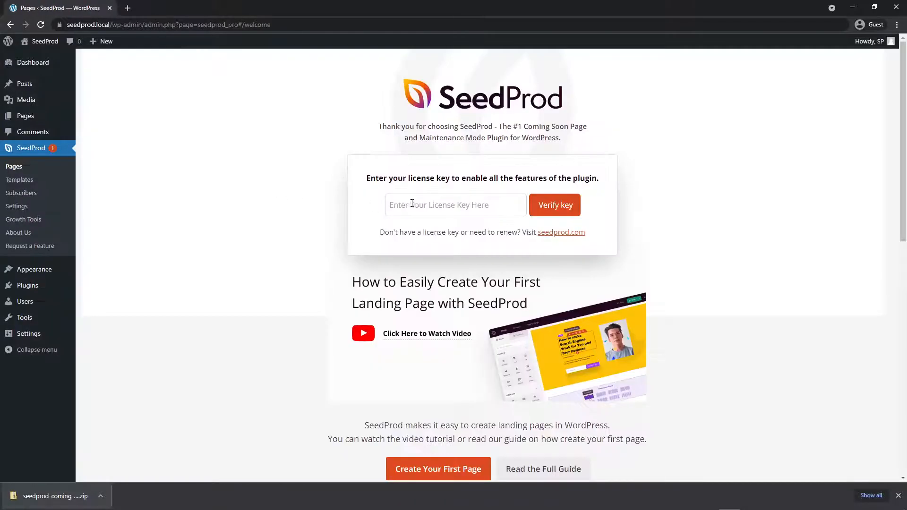
Step: Enter the SeedProd license key and verify it as valid
click(554, 205)
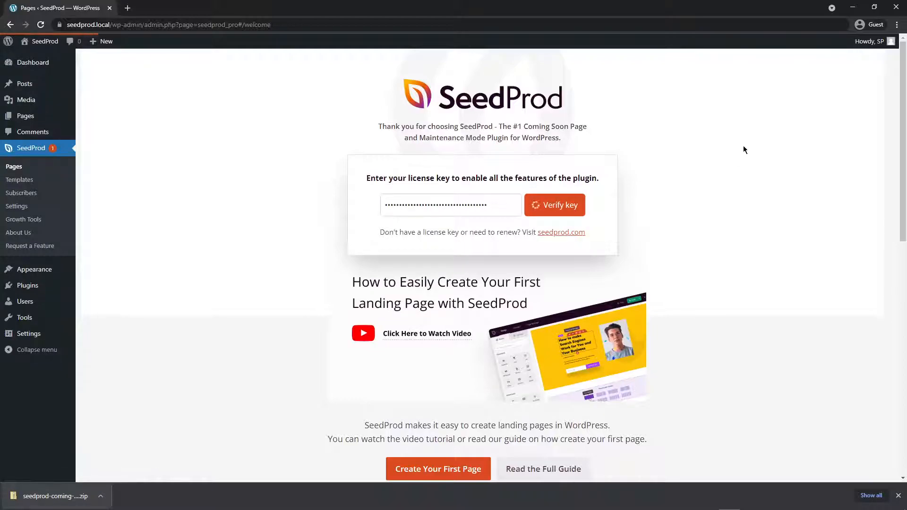
mouse_move(775, 68)
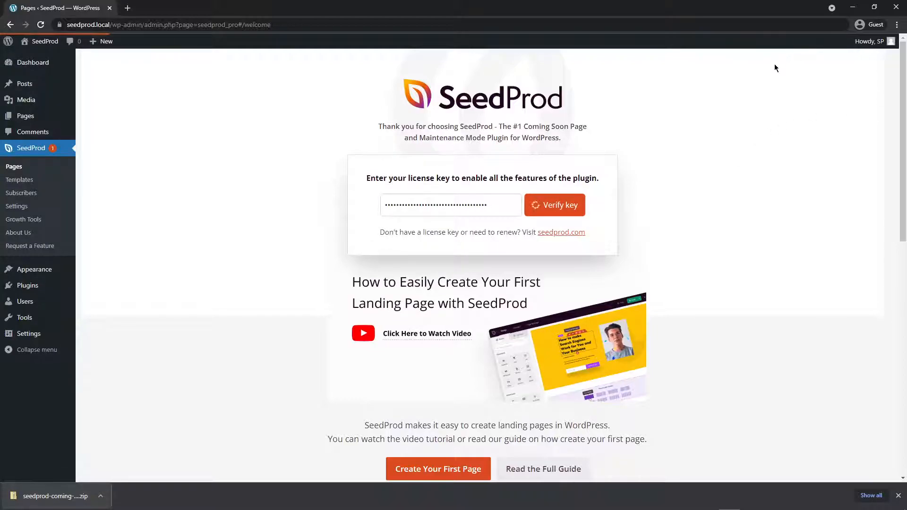
click(554, 205)
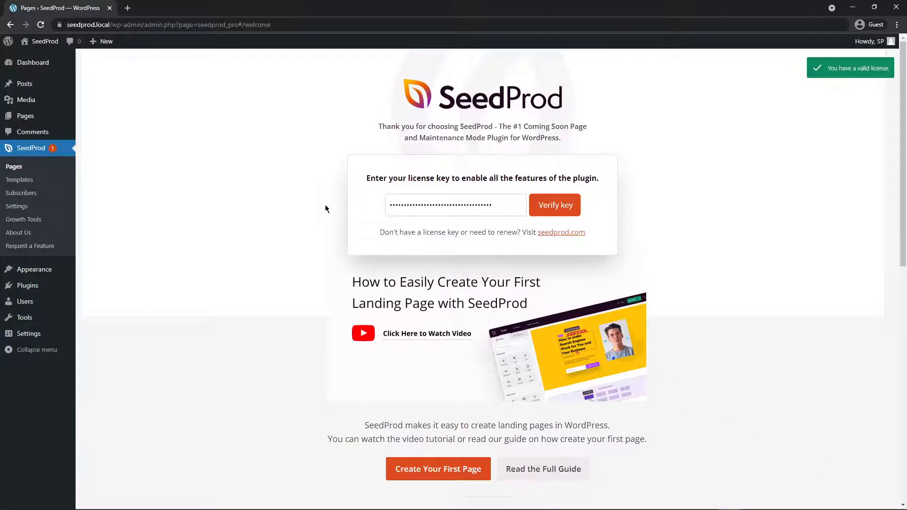
mouse_move(151, 212)
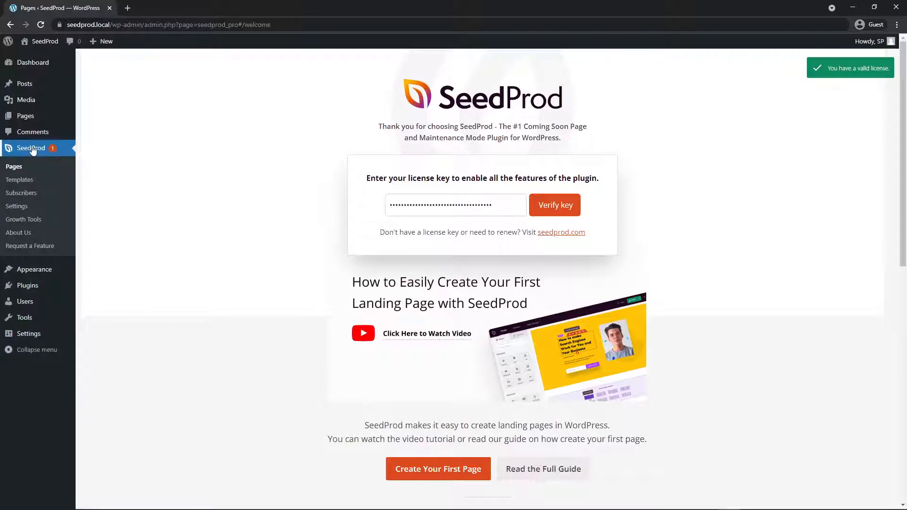
mouse_move(14, 166)
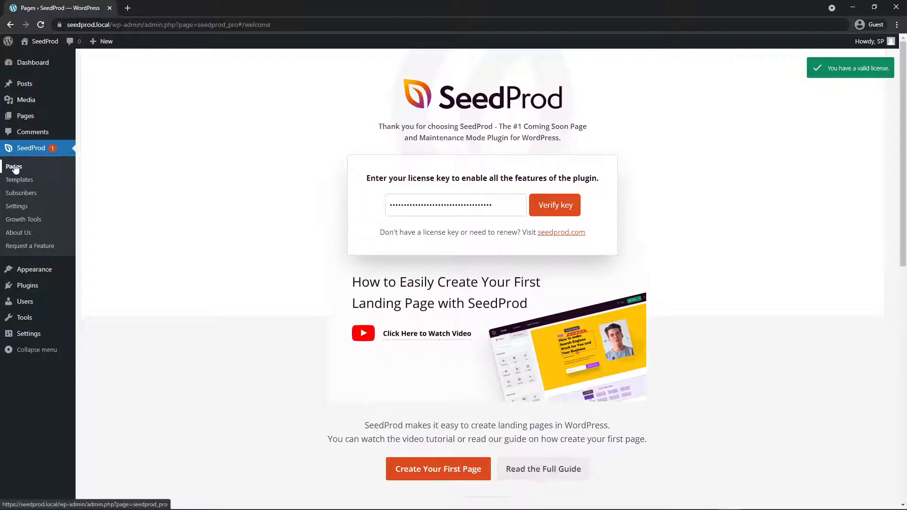
Step: Start a new landing page and choose the Future Fashion Webinar template
click(13, 166)
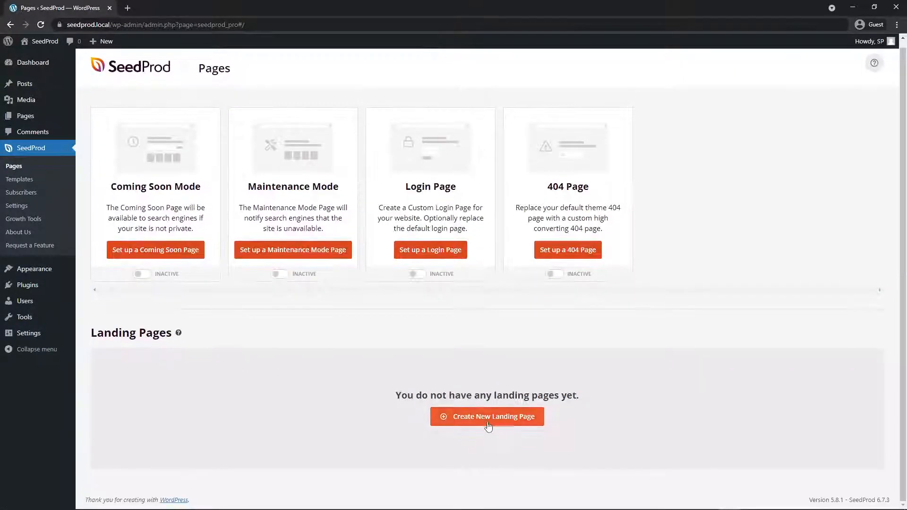
click(486, 417)
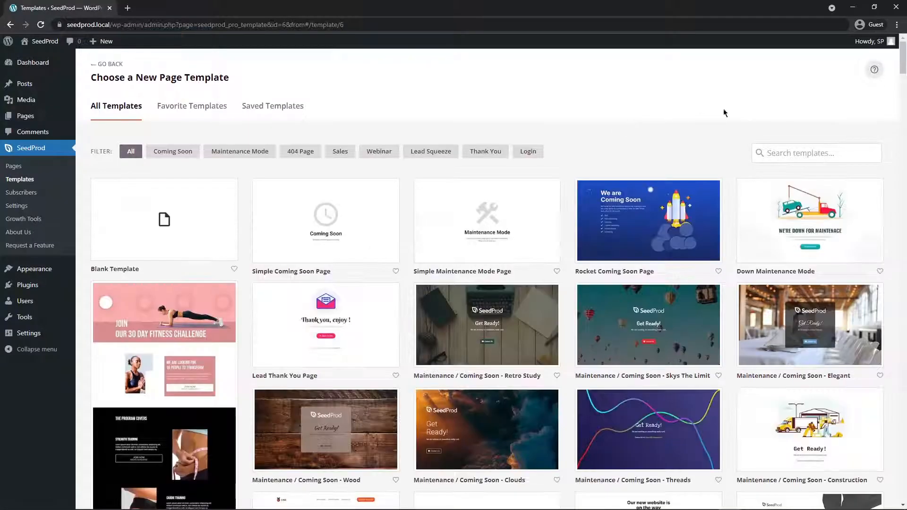
scroll(down, 3)
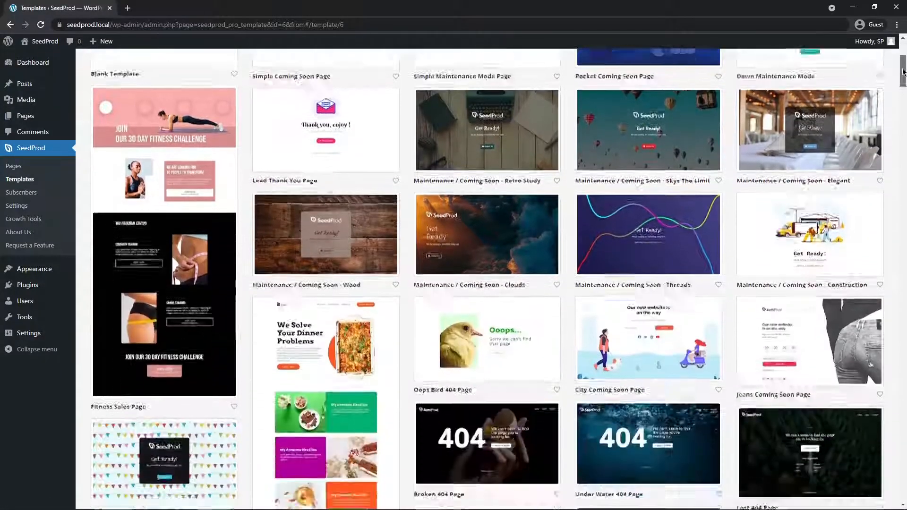
scroll(down, 3)
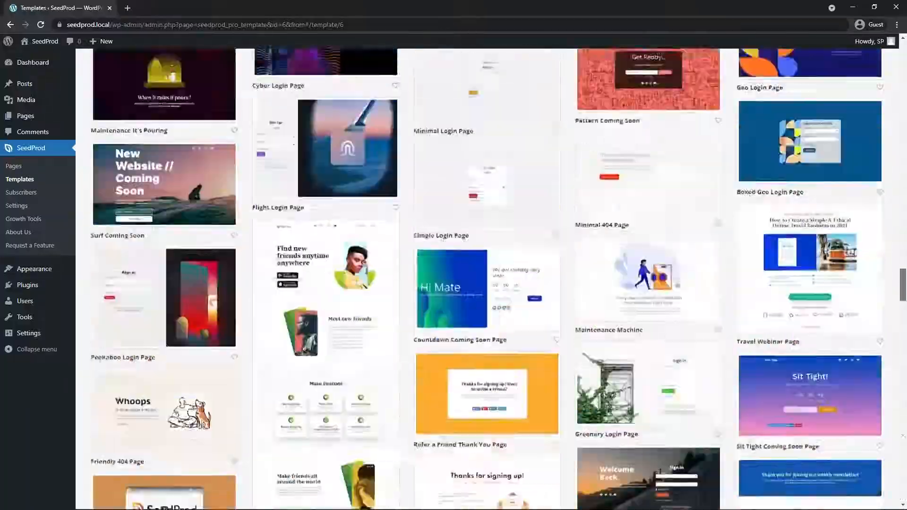
scroll(up, 3)
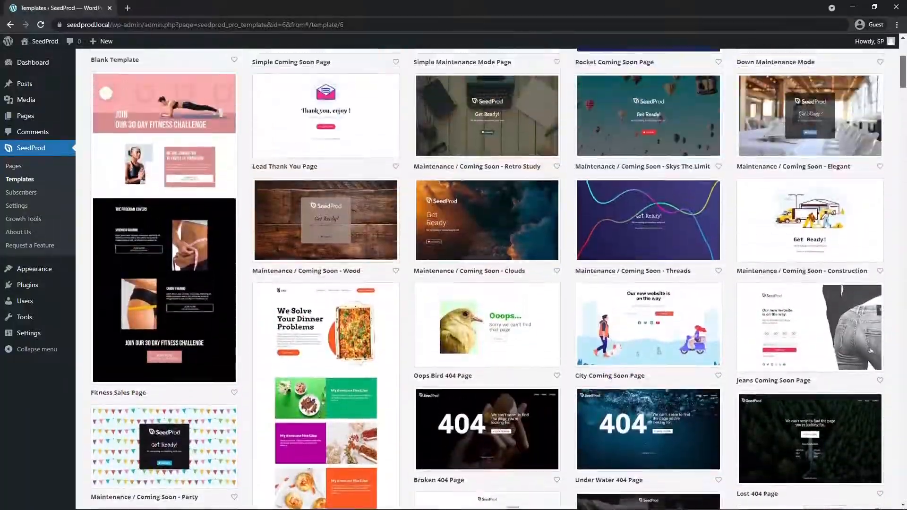
scroll(down, 3)
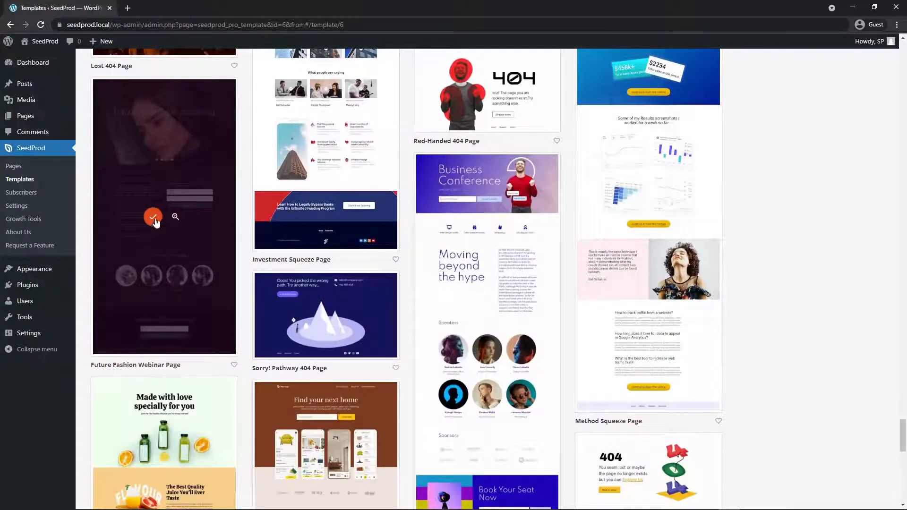
click(153, 217)
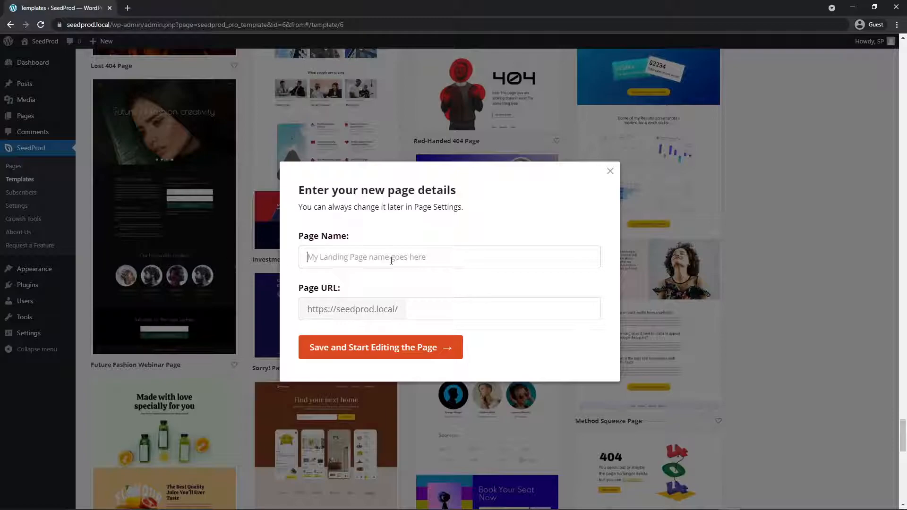
Step: Name the page Anchor and save it to begin editing in the builder
text(Anchor)
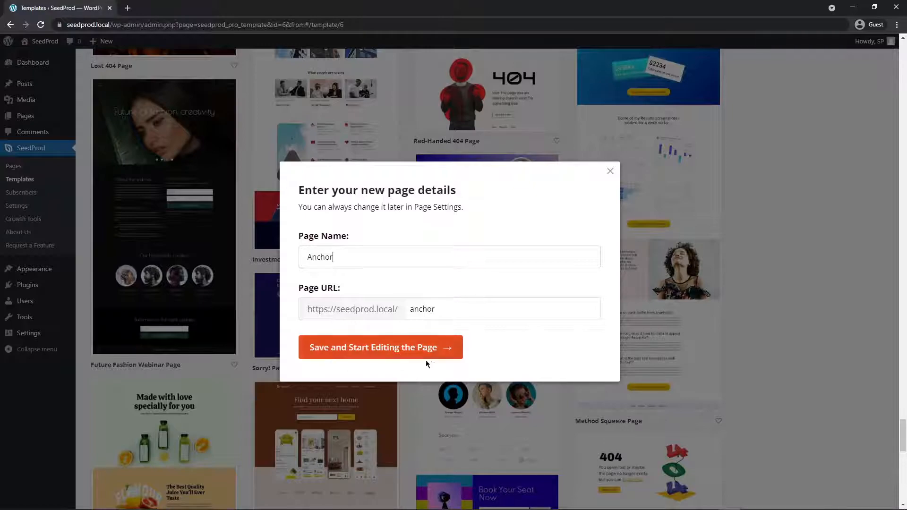
click(380, 347)
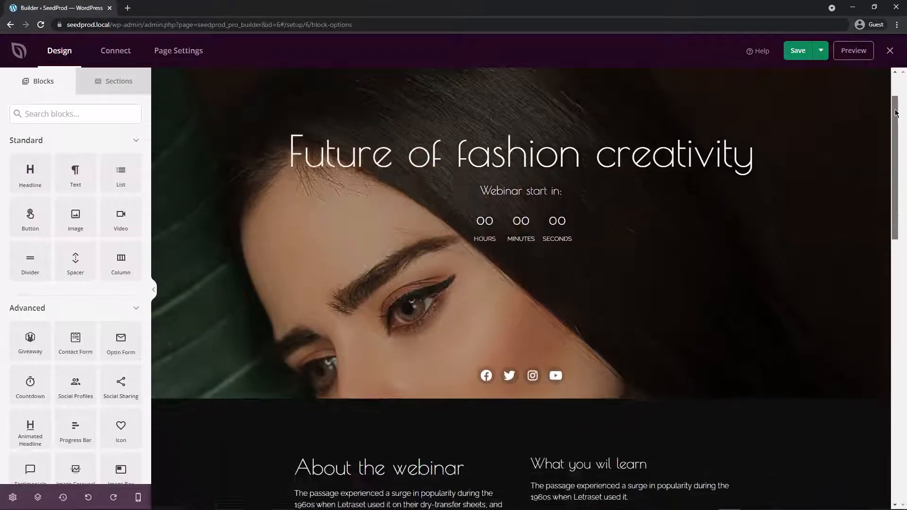
Step: Delete the hero's Get Started video block and fix the headline to 'What you will learn'
scroll(down, 3)
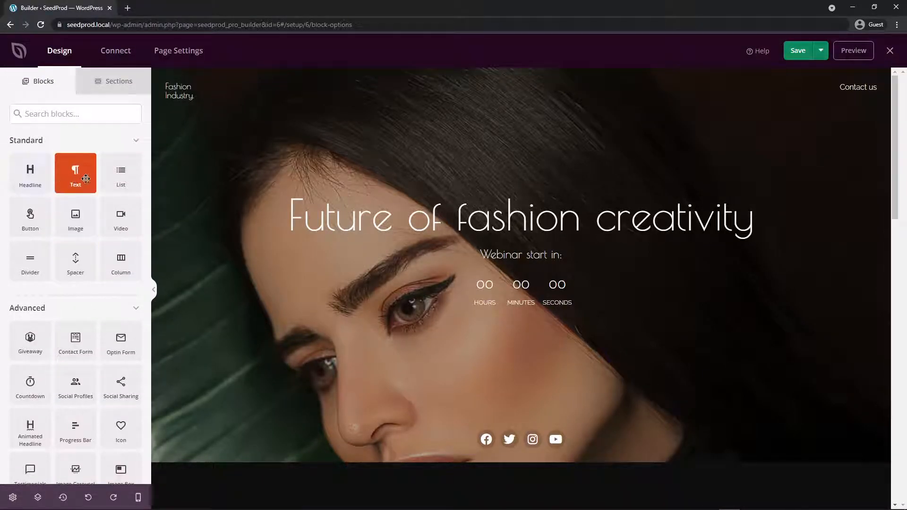
mouse_move(97, 306)
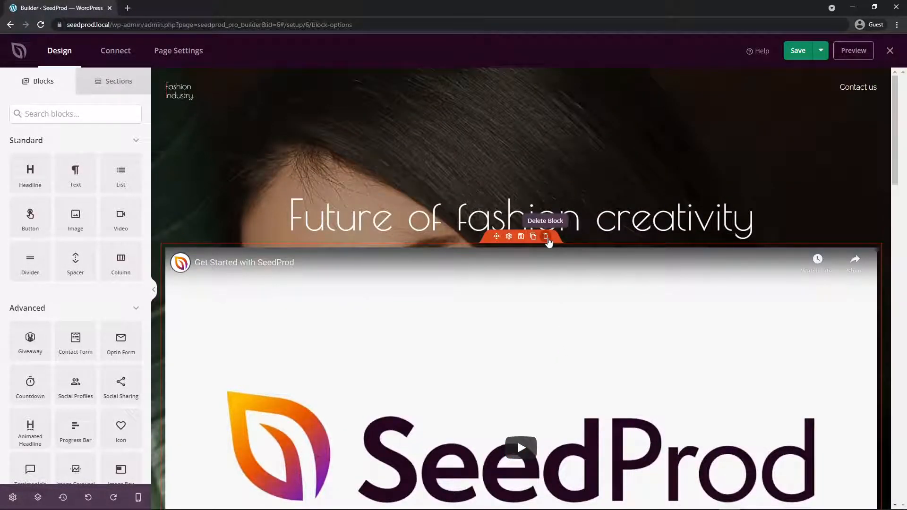
click(544, 236)
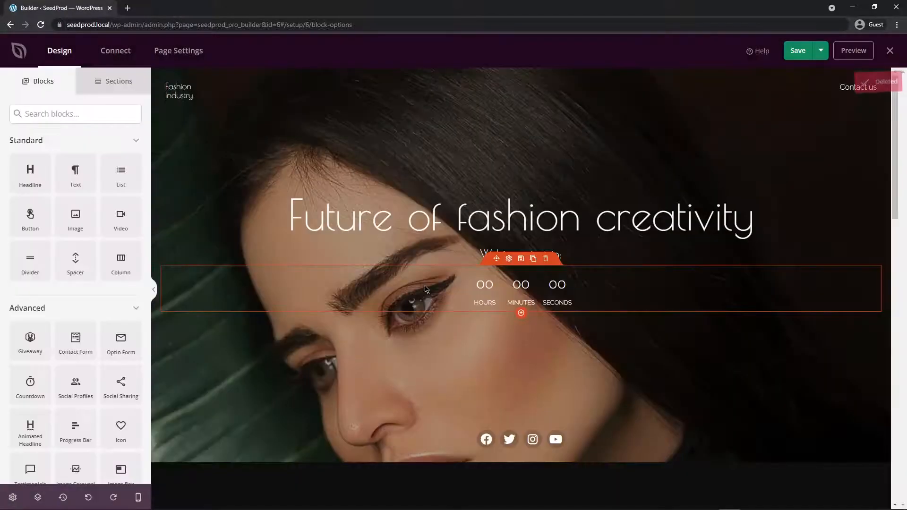
click(545, 258)
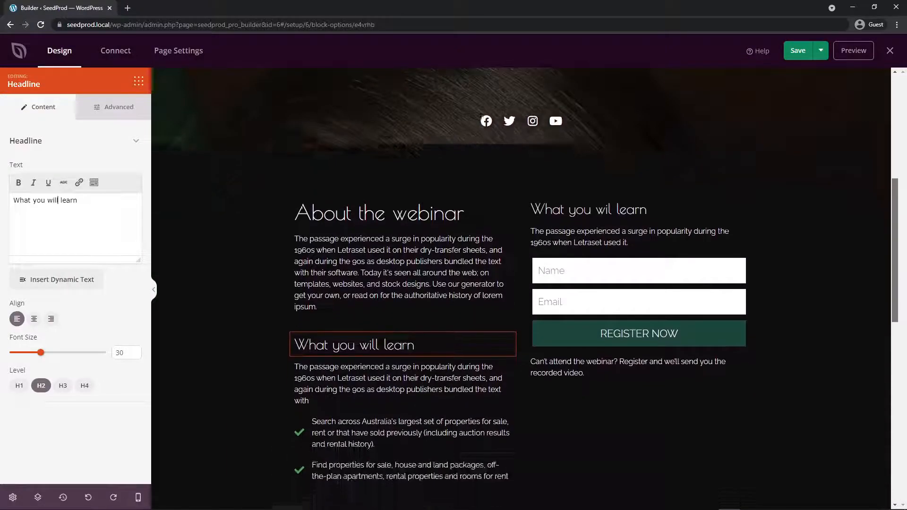
scroll(down, 3)
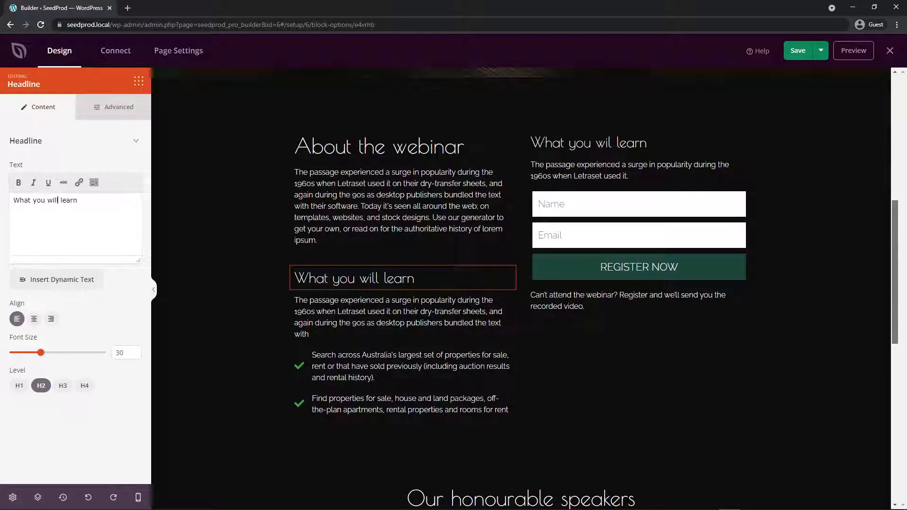
scroll(down, 3)
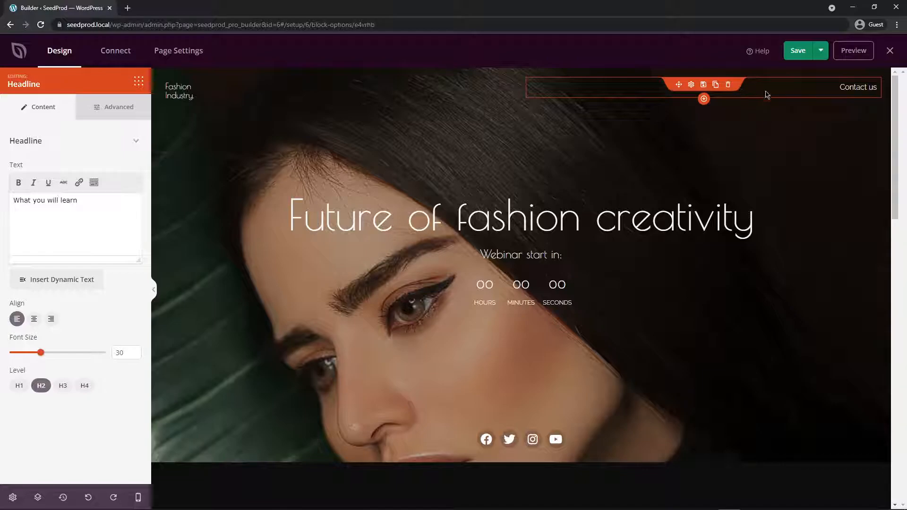
Step: Add an anchor block above the registration form heading and name it register
scroll(down, 3)
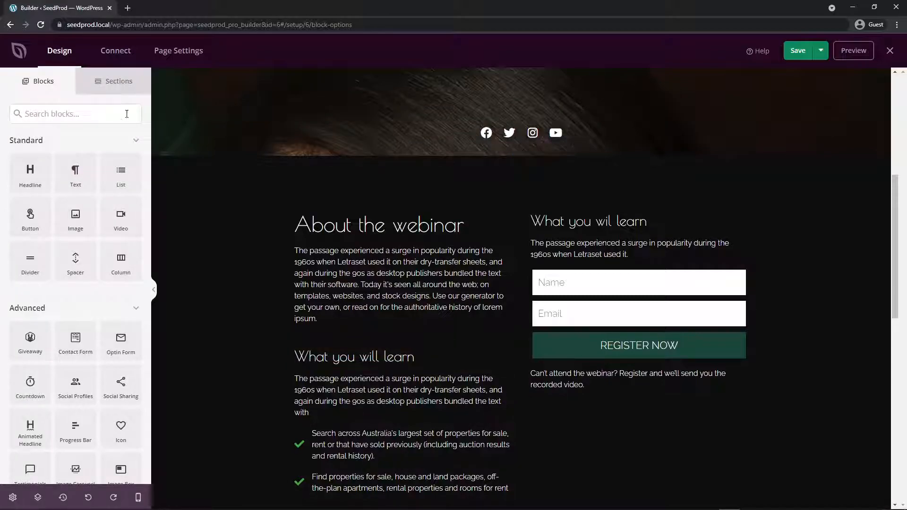
scroll(down, 3)
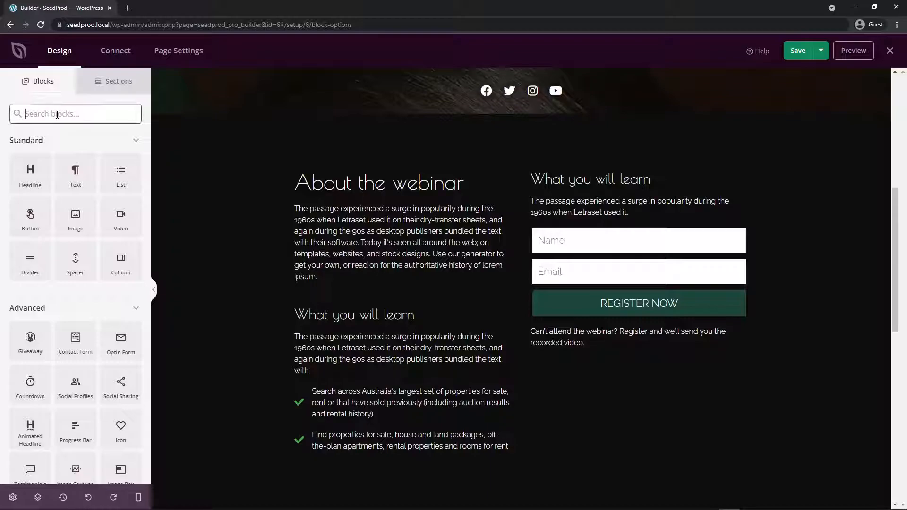
text(anchor)
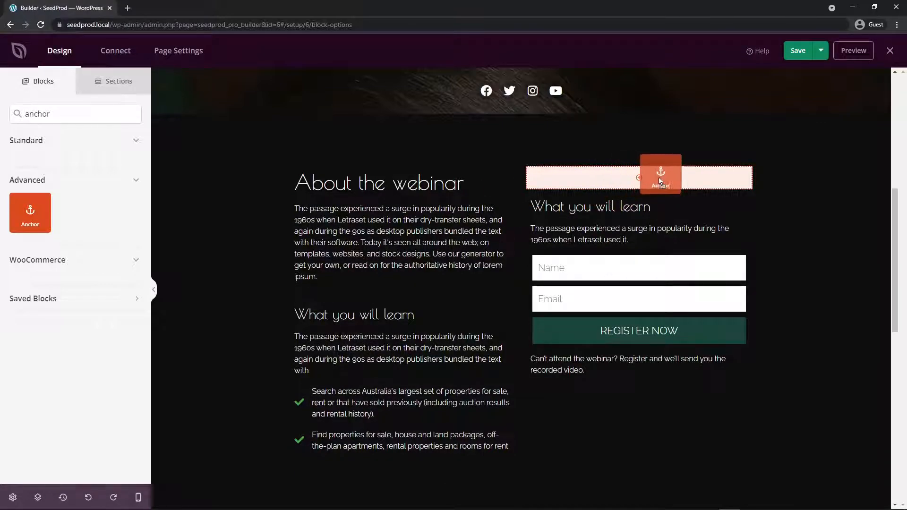
click(639, 178)
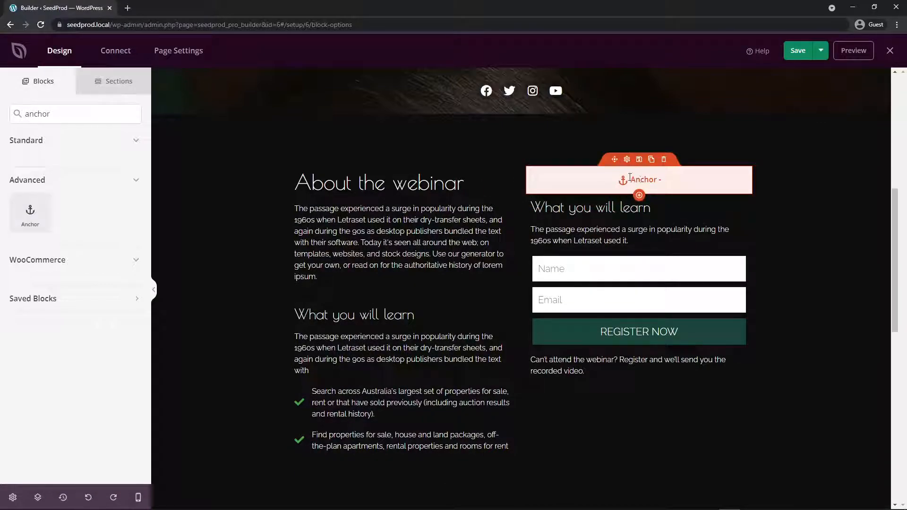
click(626, 160)
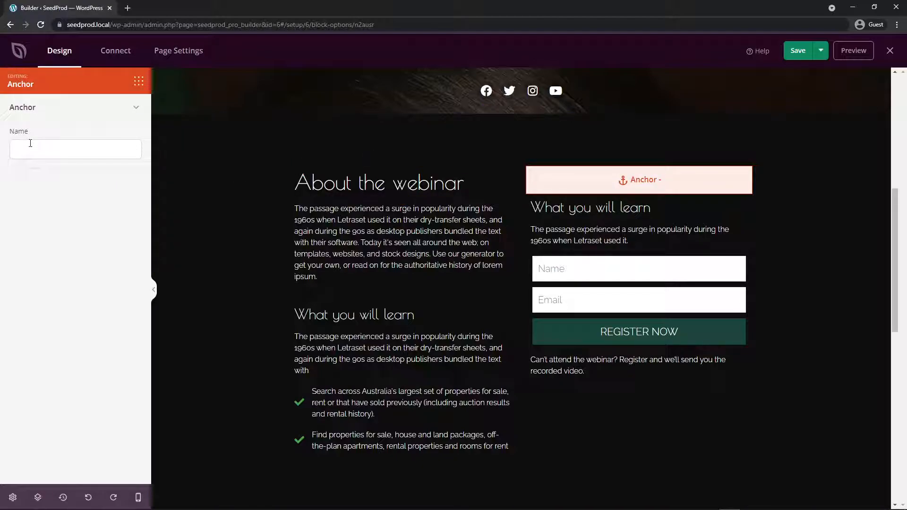
mouse_move(188, 205)
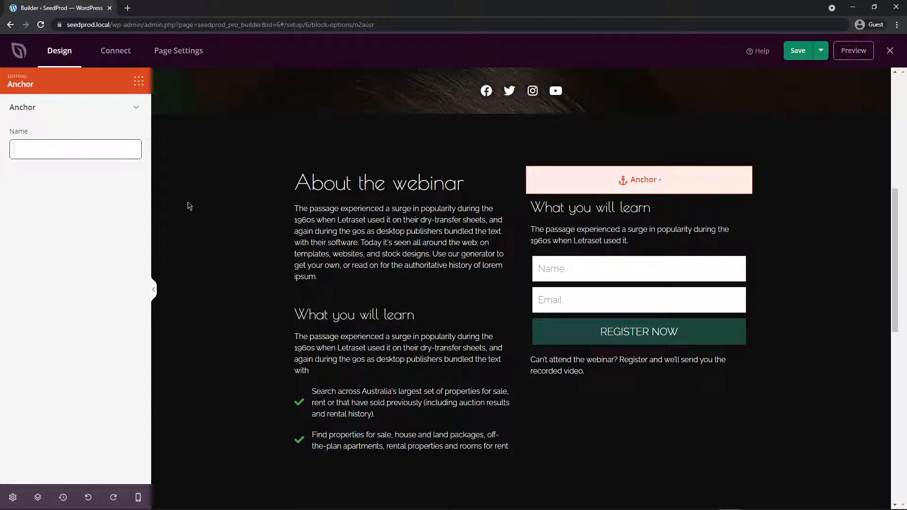
click(75, 150)
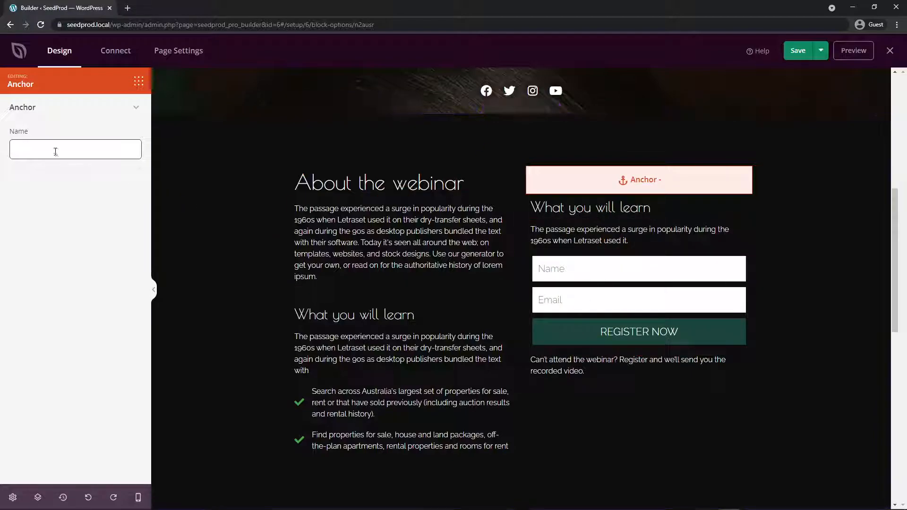
text(register)
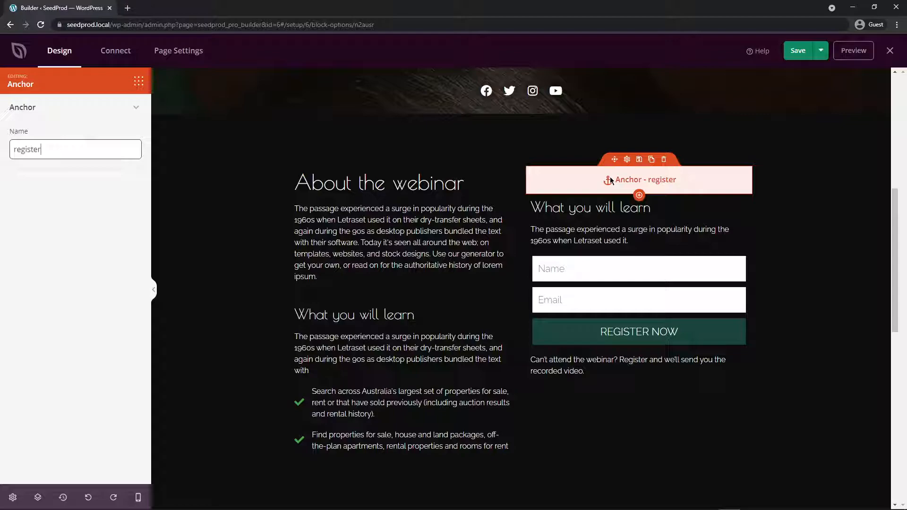
Step: Add anchors above the speakers and subscribe sections named speakers and subscribe
scroll(down, 3)
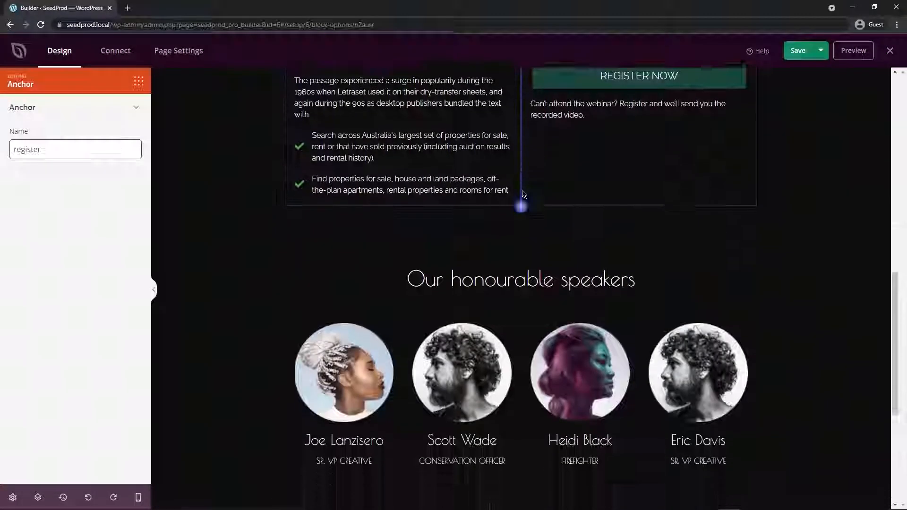
scroll(down, 3)
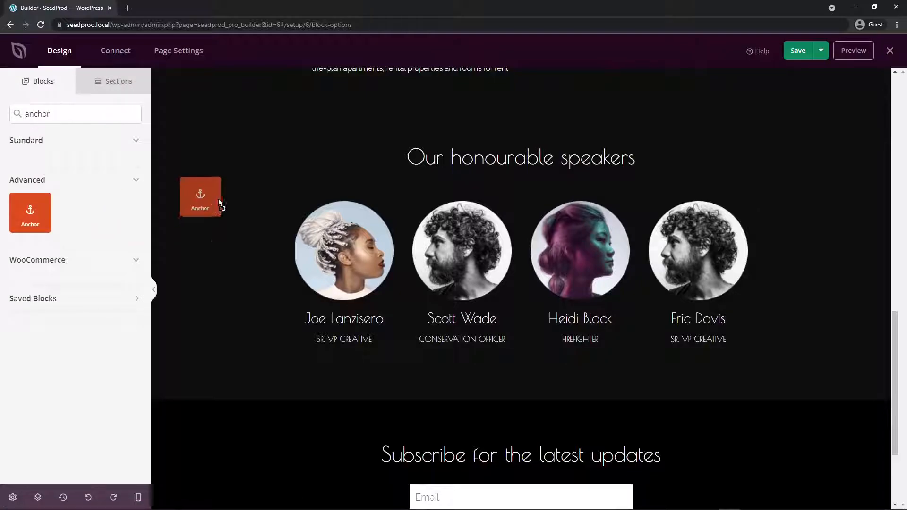
drag(200, 196, 521, 154)
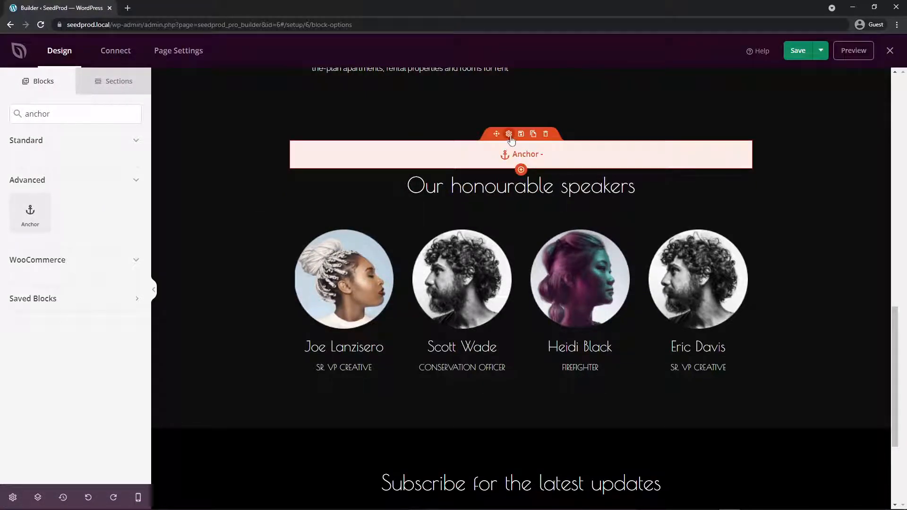
click(508, 135)
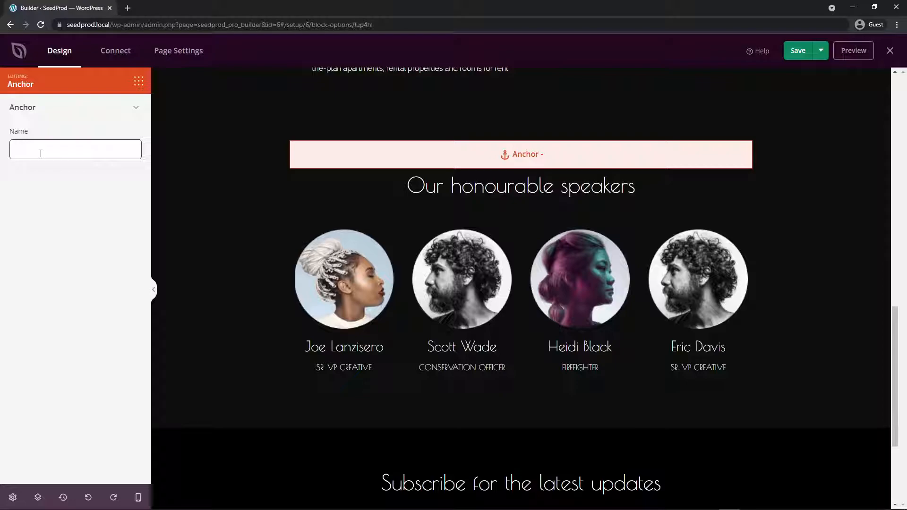
text(speakers)
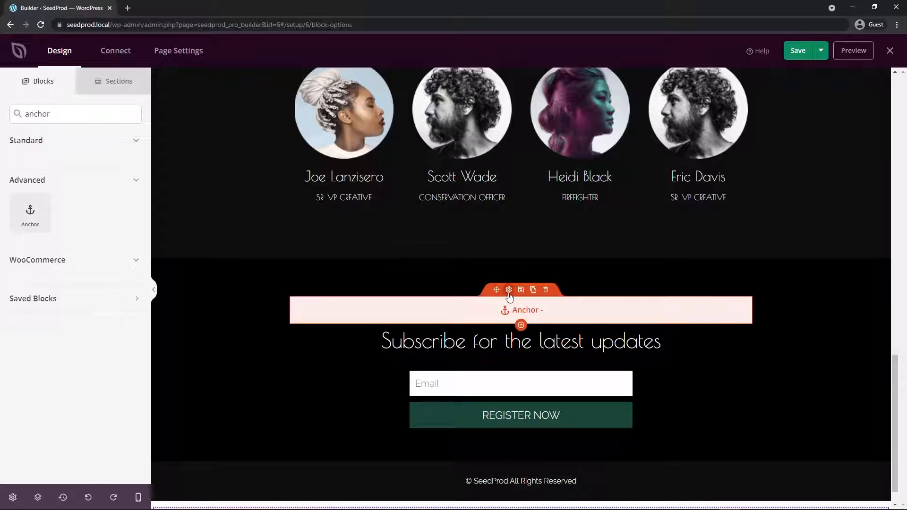
click(509, 290)
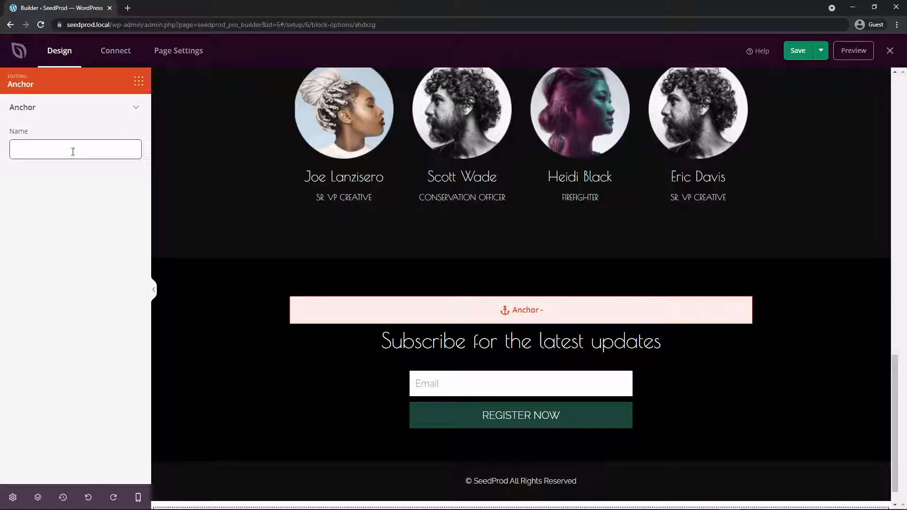
text(subscribe)
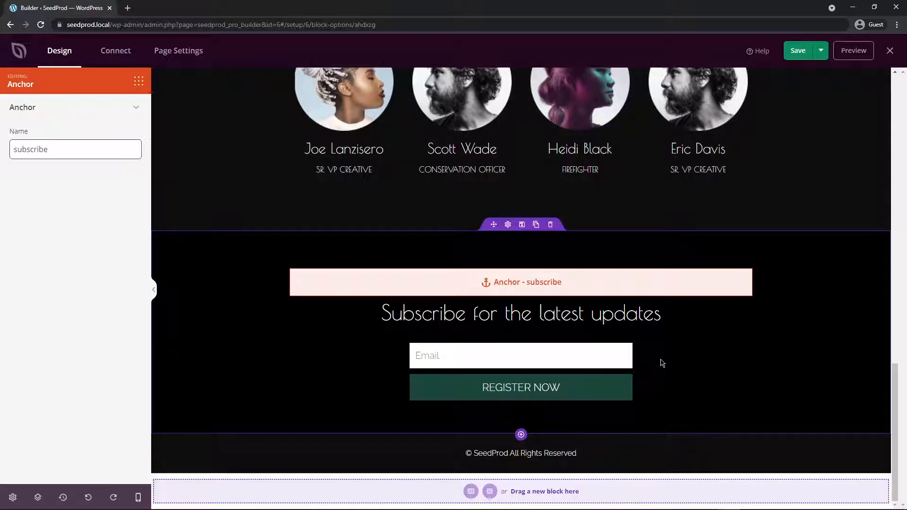
scroll(up, 3)
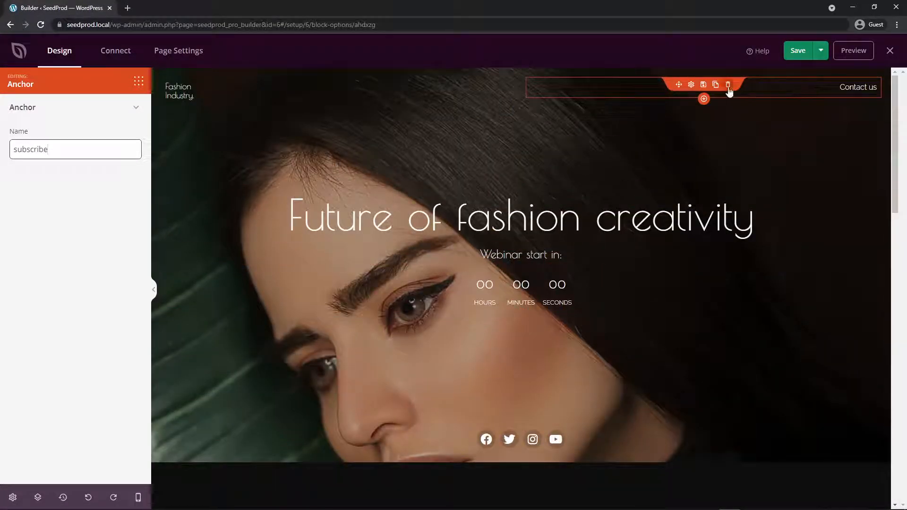
Step: Add a Register nav link pointing to #register, placed before Contact us
click(857, 87)
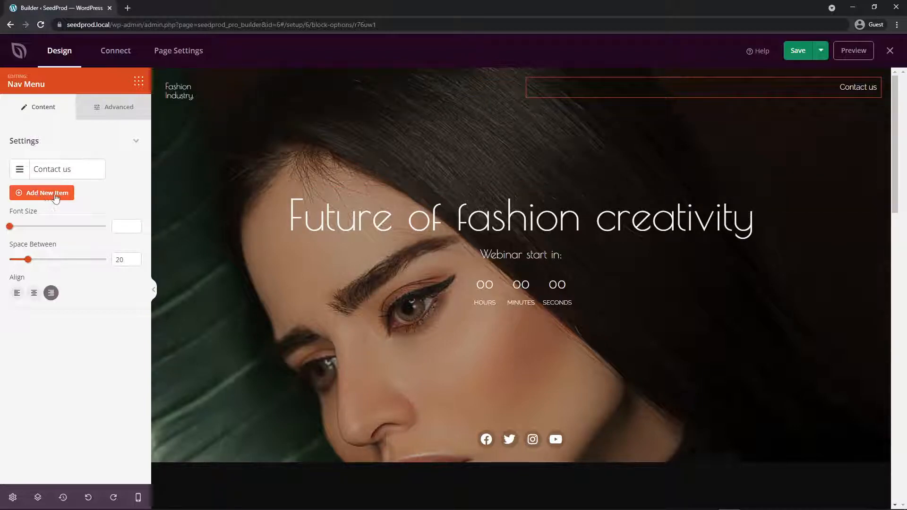
click(42, 193)
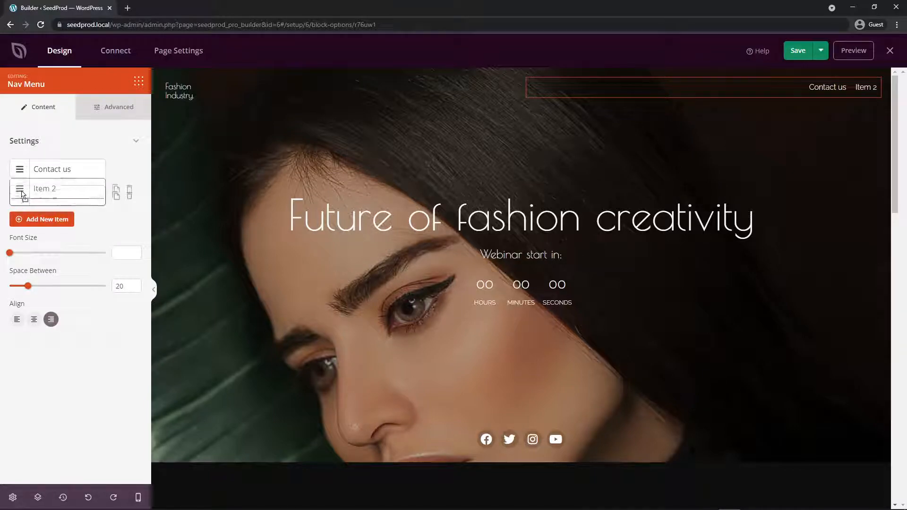
drag(20, 192, 20, 168)
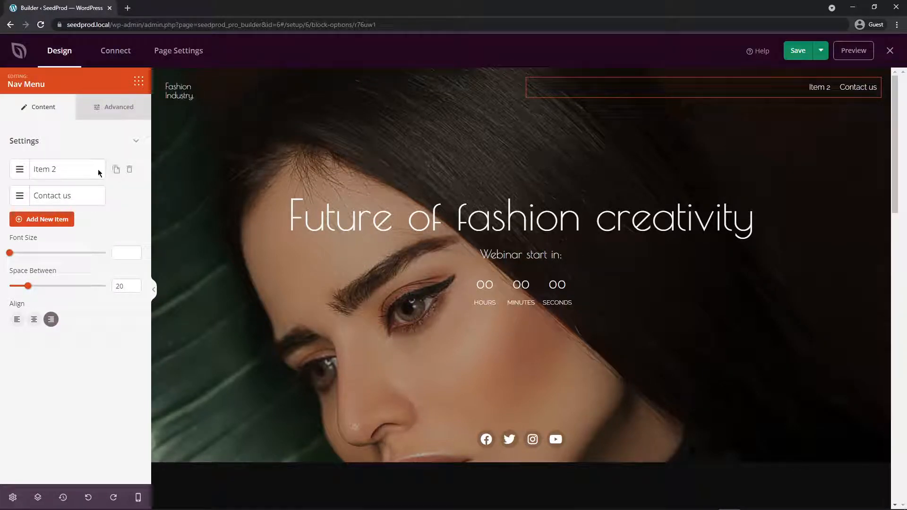
click(45, 169)
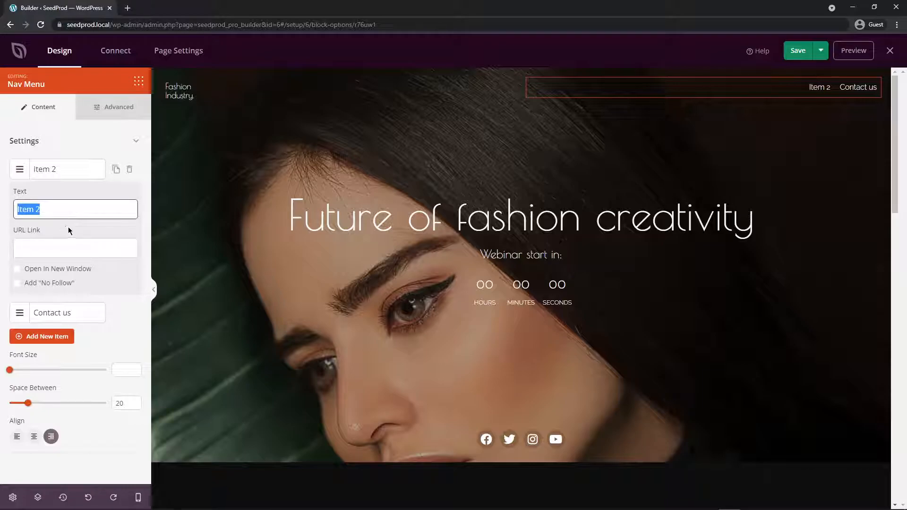
scroll(down, 3)
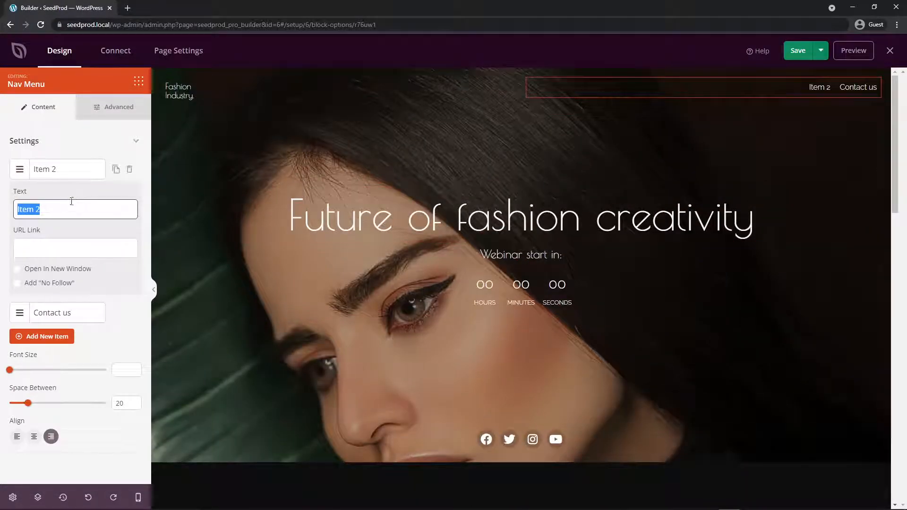
text(Register)
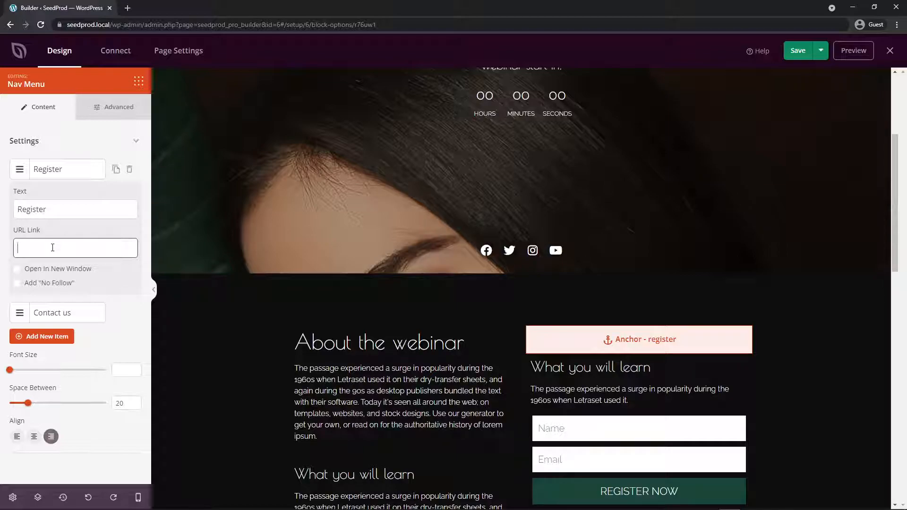
text(#re)
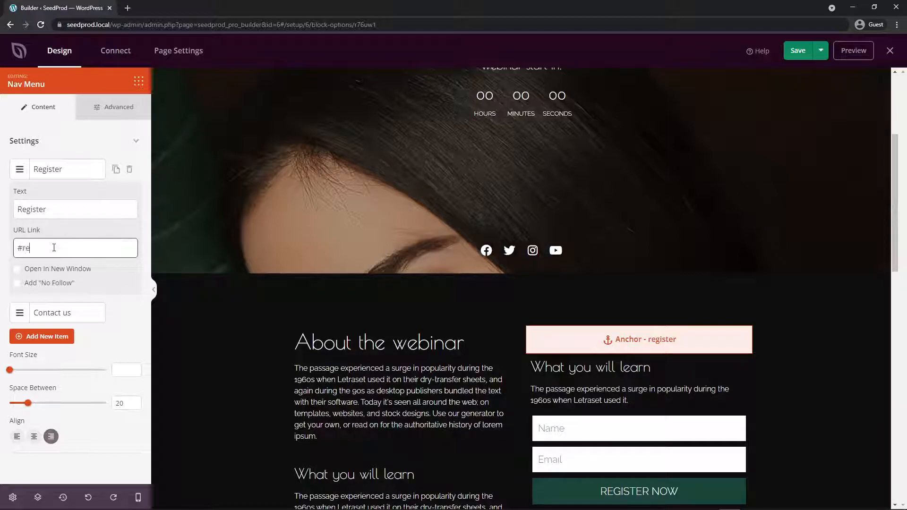
click(48, 170)
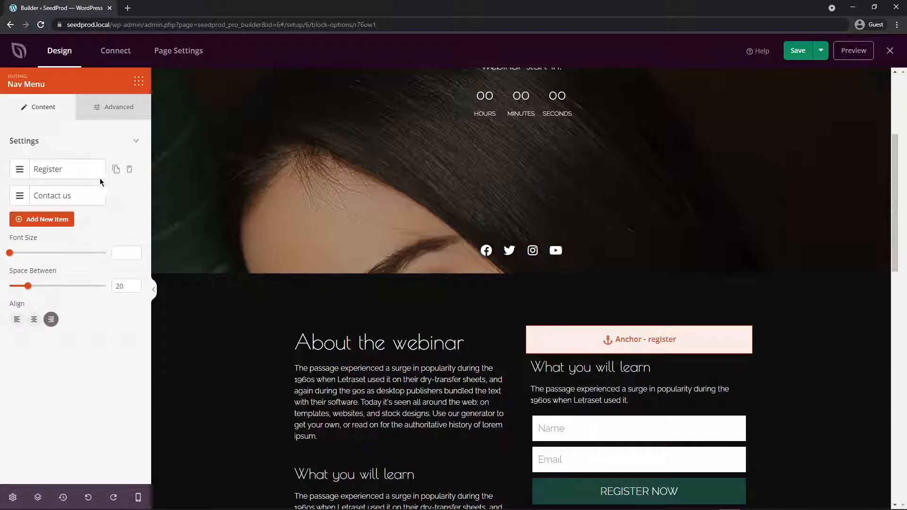
Step: Duplicate it into Speakers and Subscribe links pointing to #speakers and #subscribe
click(49, 169)
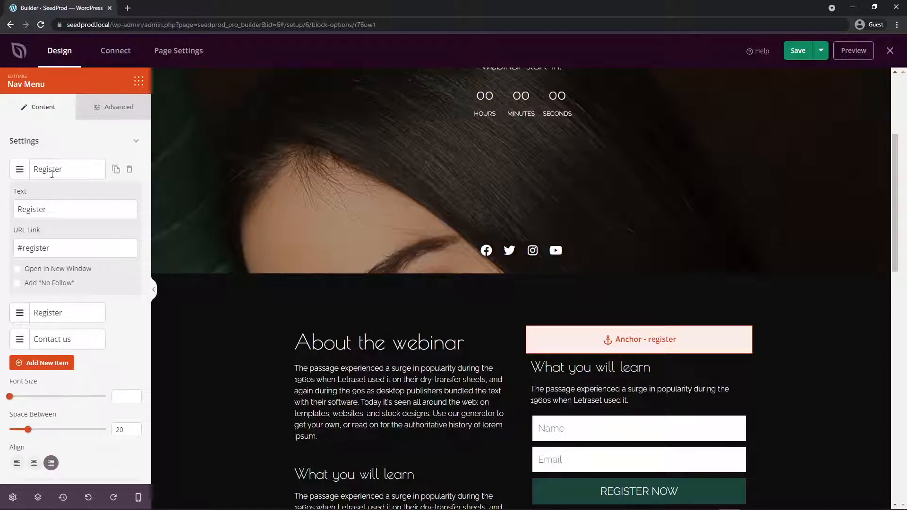
scroll(down, 3)
text(#speakers)
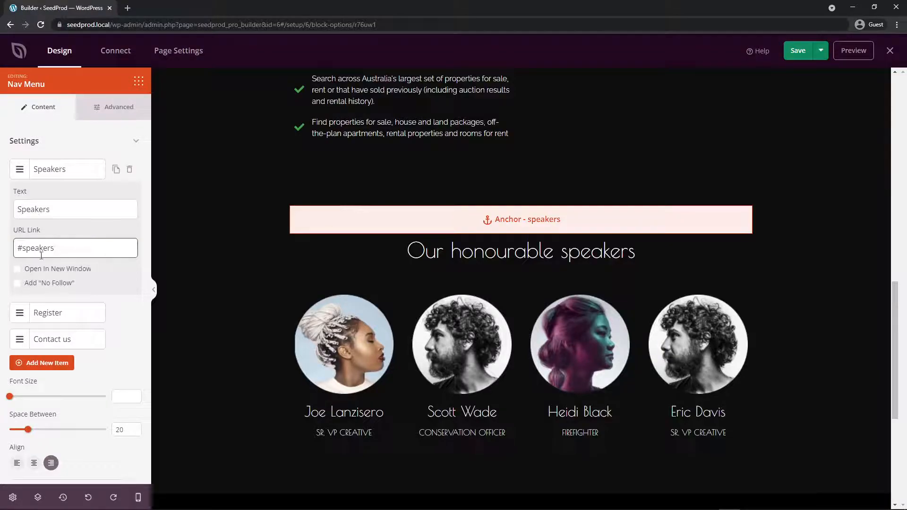
scroll(down, 3)
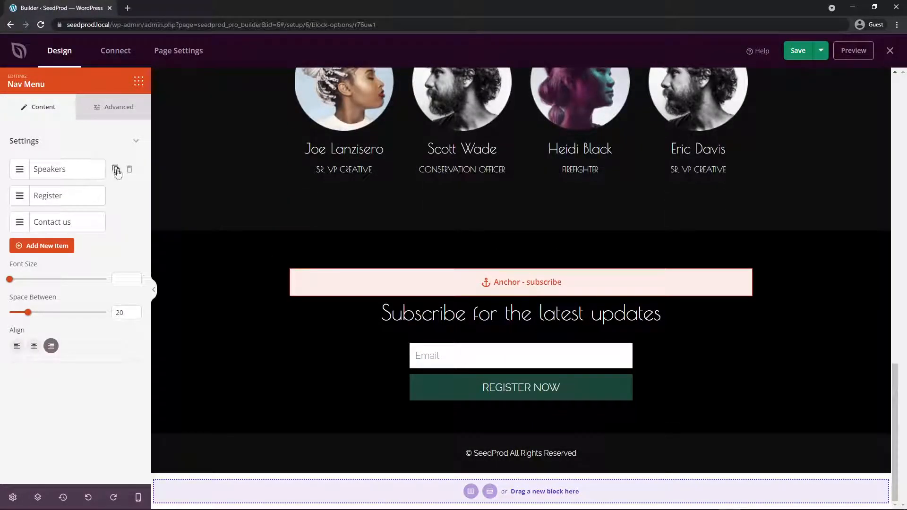
click(50, 169)
text(Subscribe)
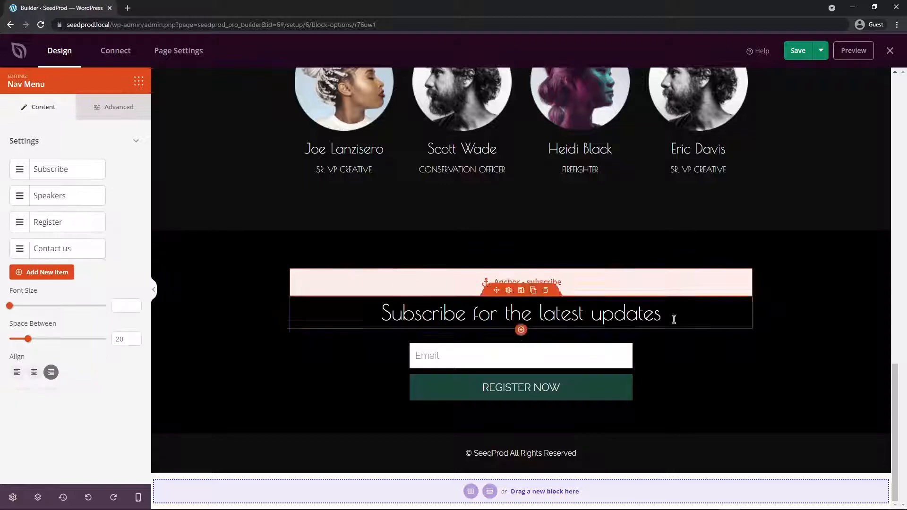
click(820, 50)
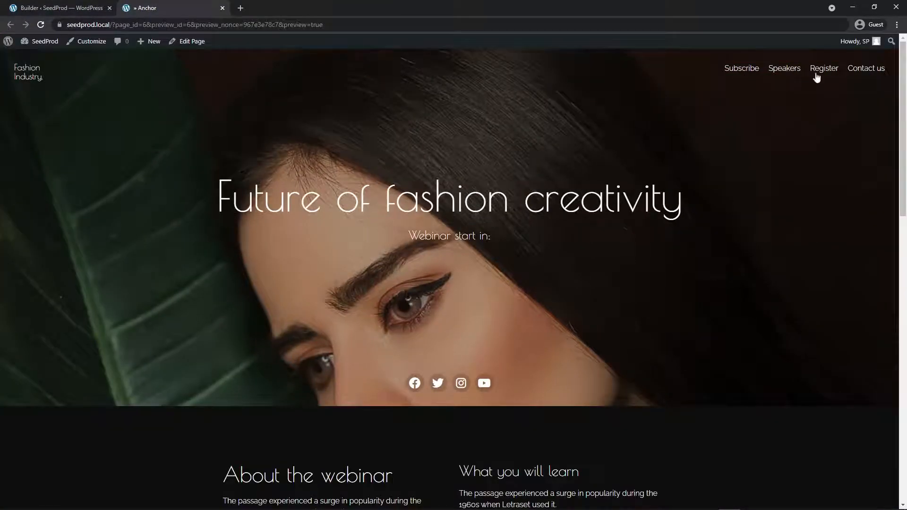
Step: In the preview, follow the Subscribe, Speakers and Register header links to their sections
scroll(down, 3)
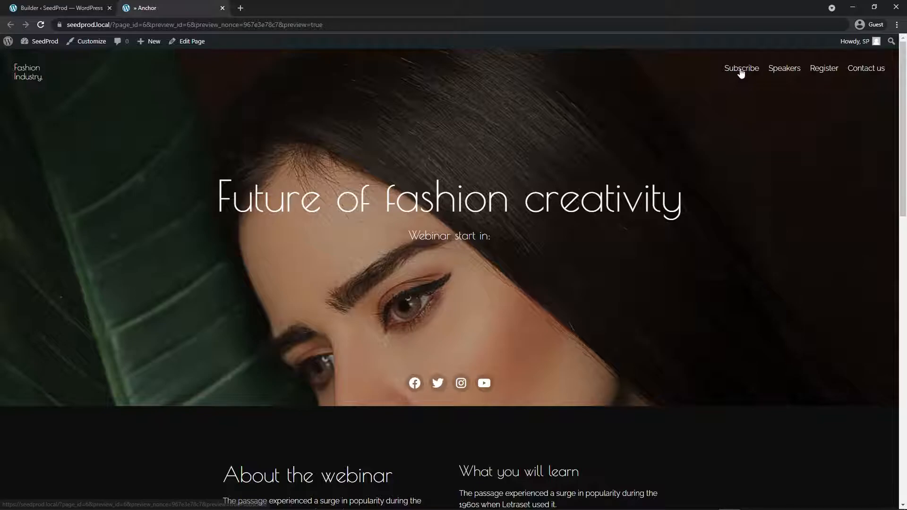
click(741, 68)
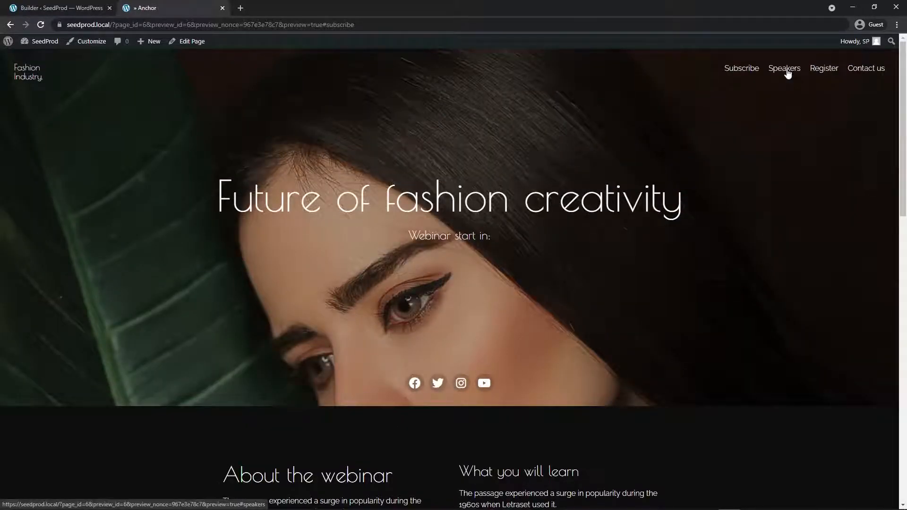
click(784, 68)
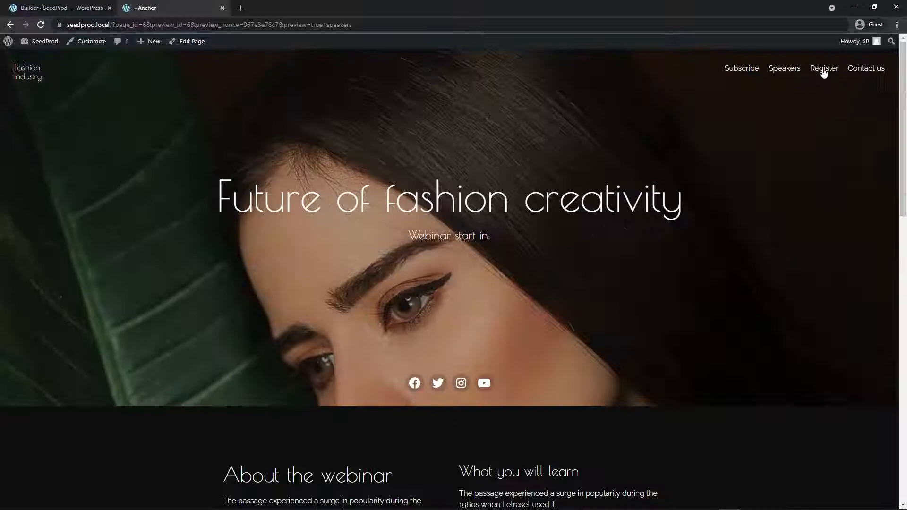
click(823, 68)
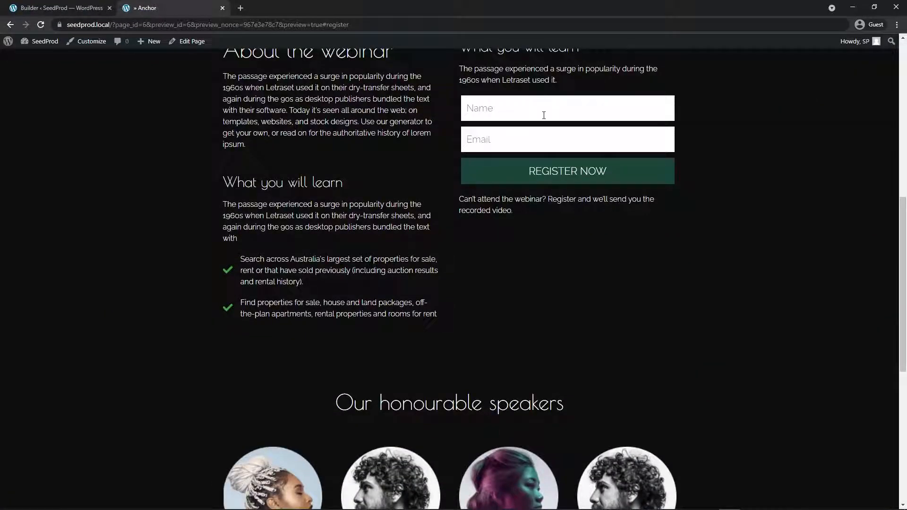
scroll(up, 3)
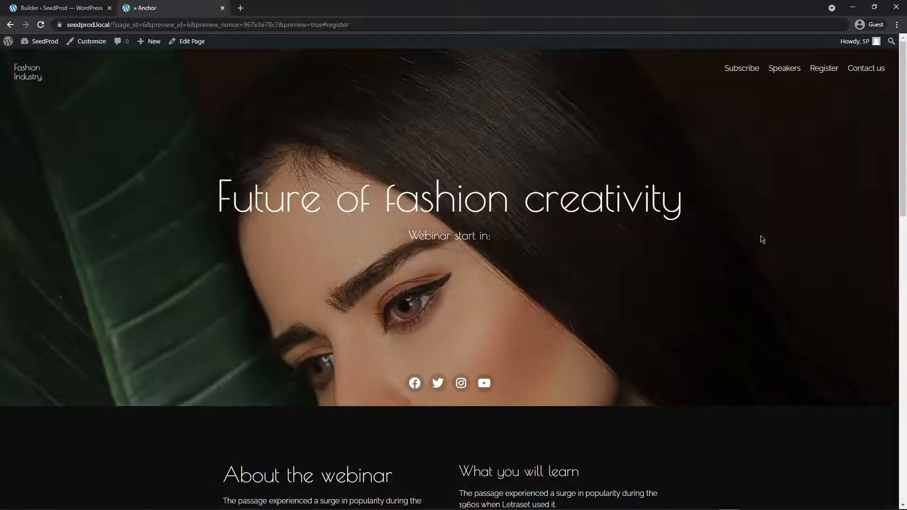